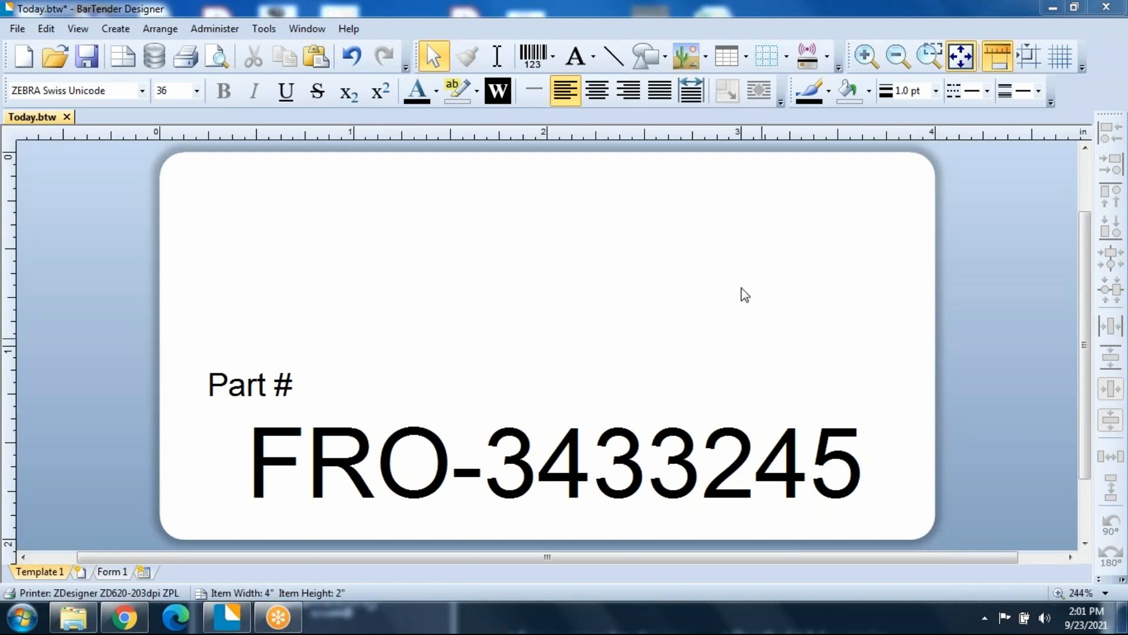
mouse_move(693, 62)
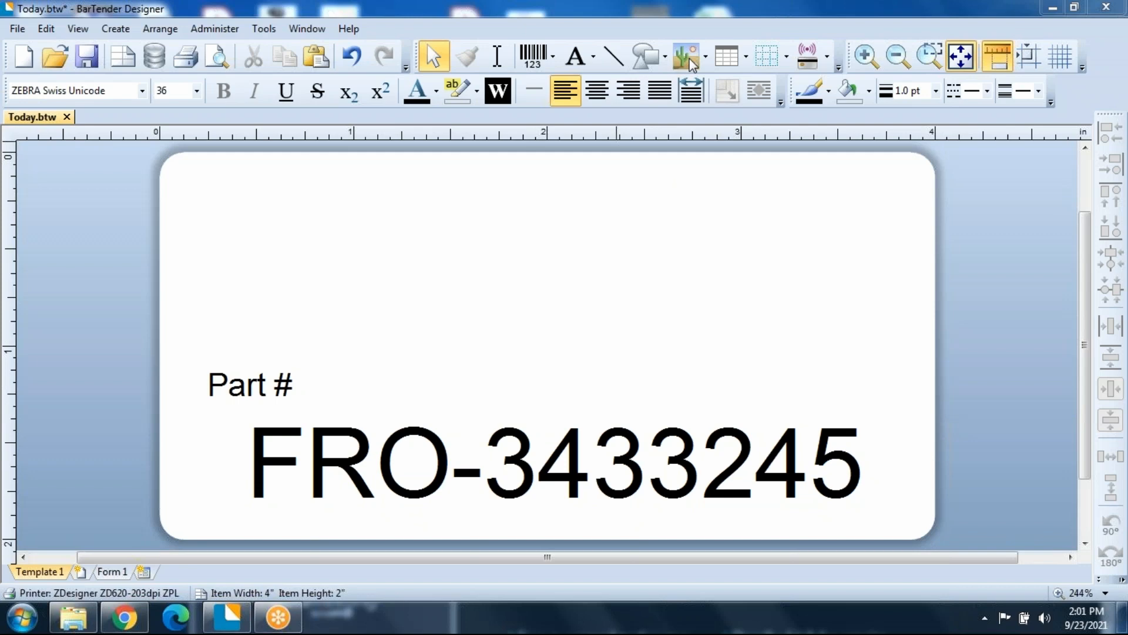
Insert the symbology-logo.png picture from file onto the label
left_click(683, 56)
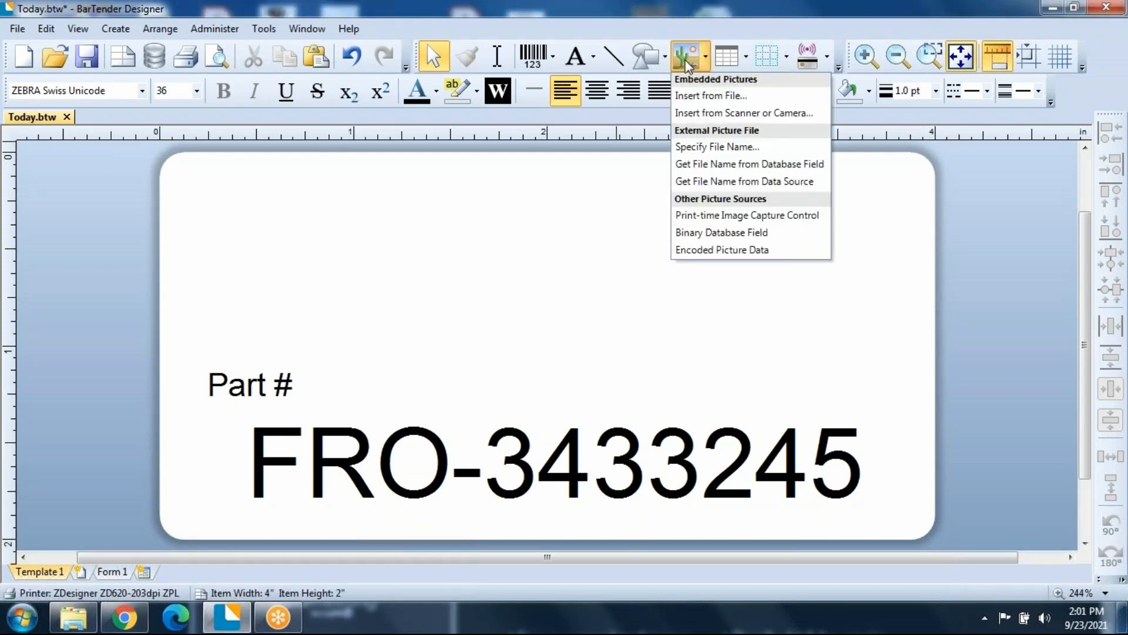
mouse_move(711, 95)
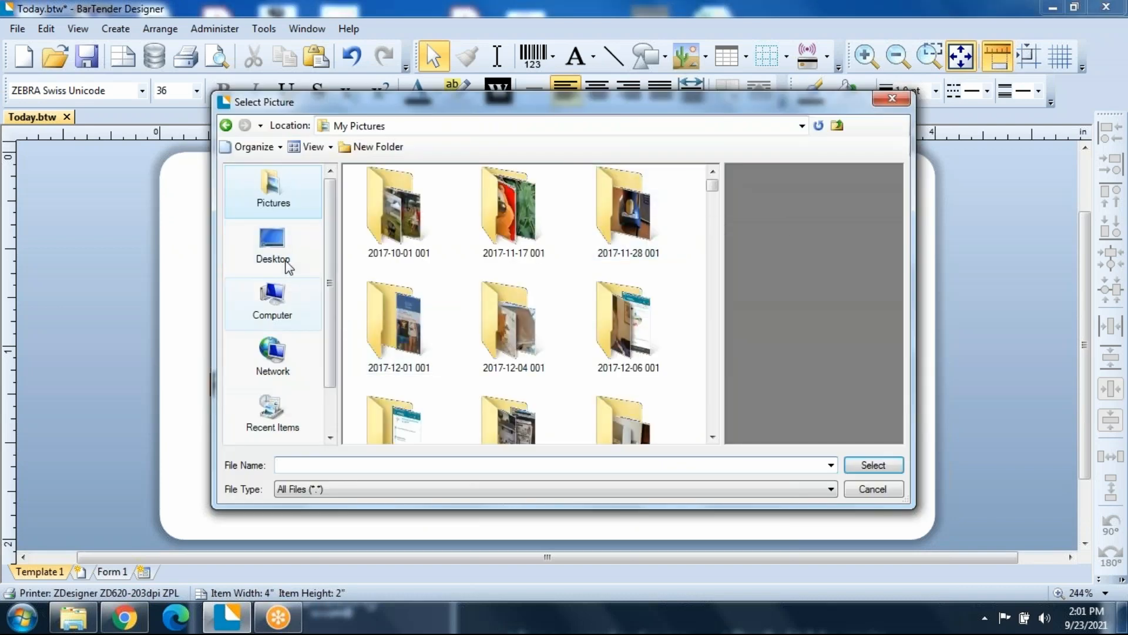
left_click(398, 325)
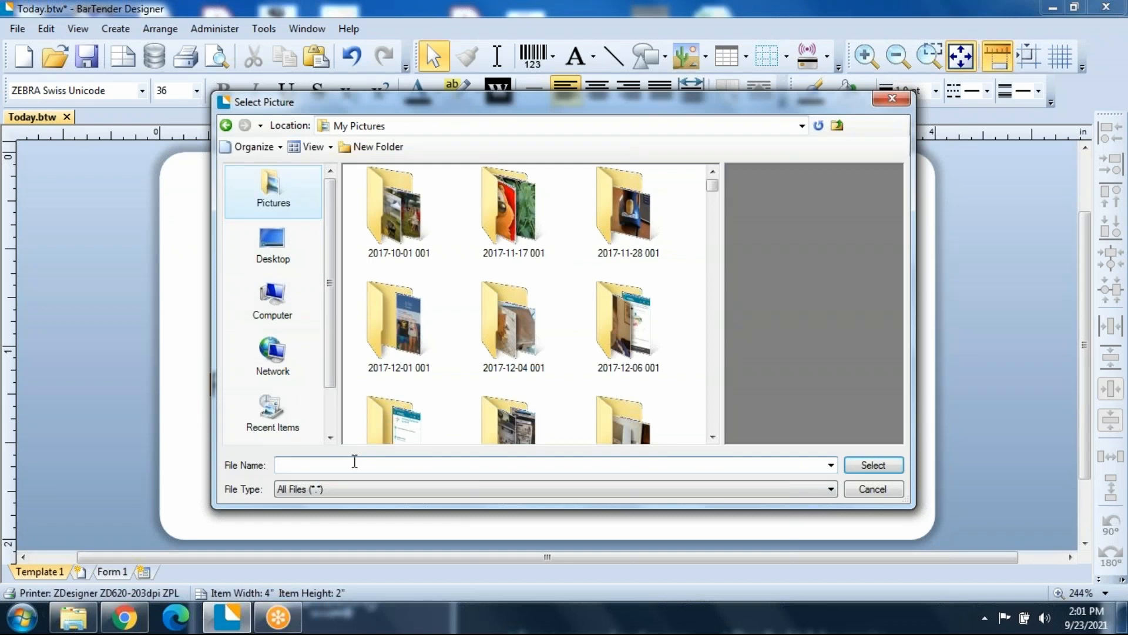
type("s")
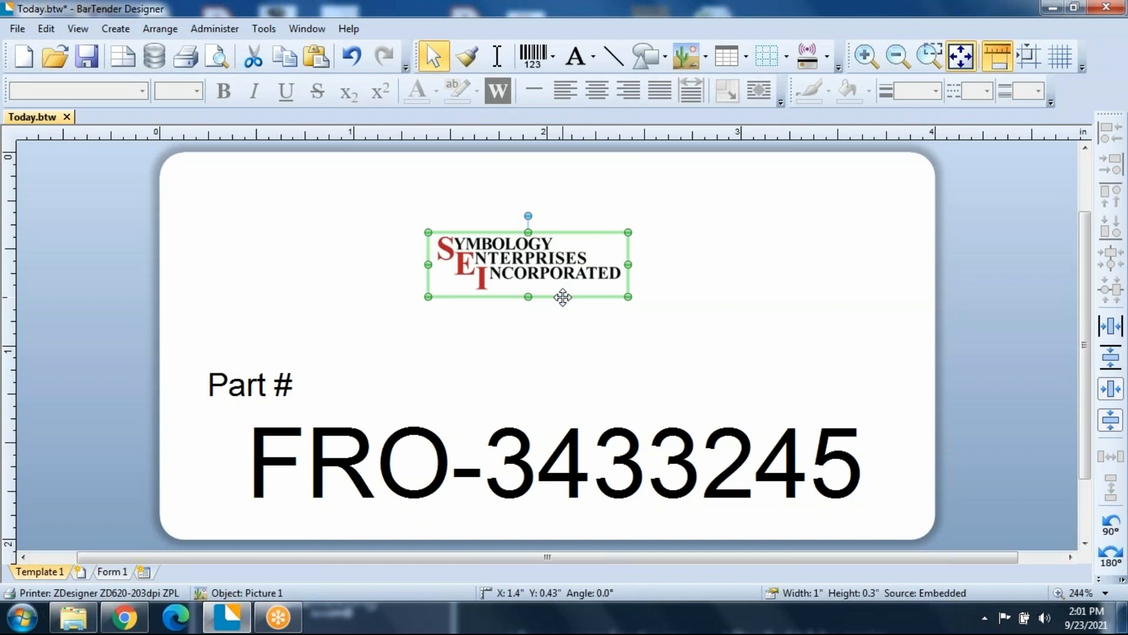
Move the logo to the label's top-left corner and enlarge it slightly
left_click_drag(528, 260, 326, 228)
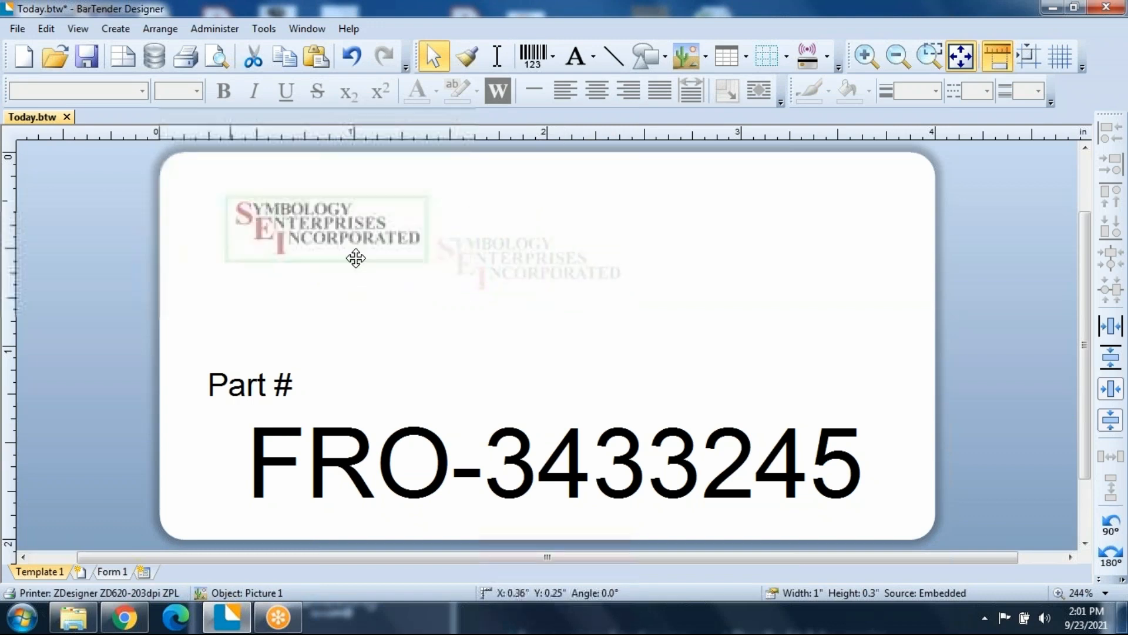
left_click_drag(356, 258, 281, 207)
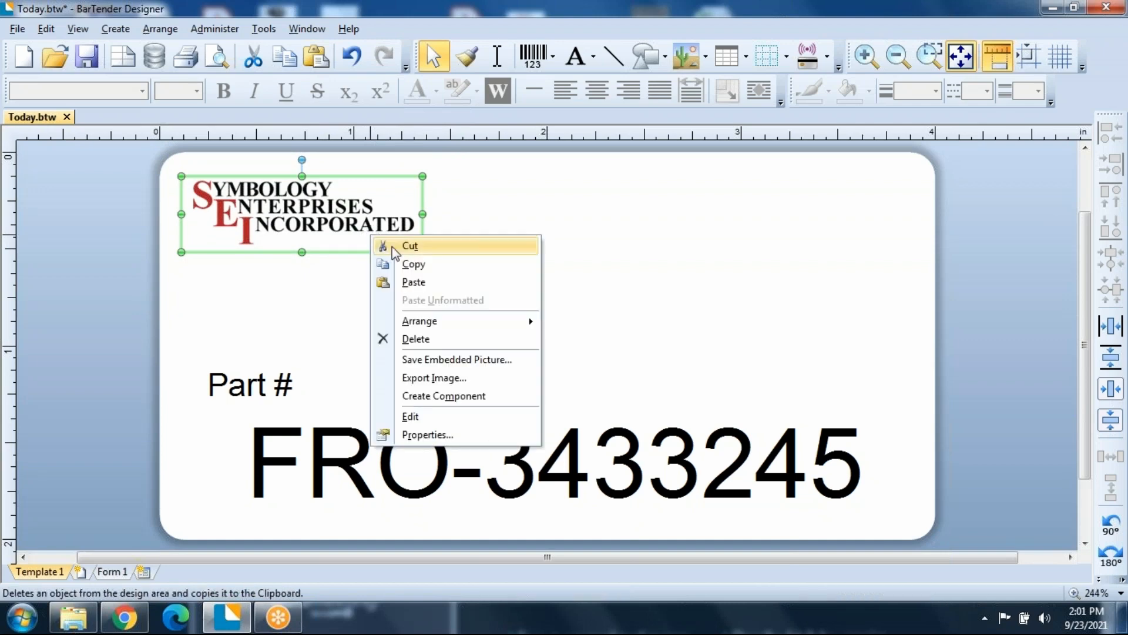
left_click(427, 435)
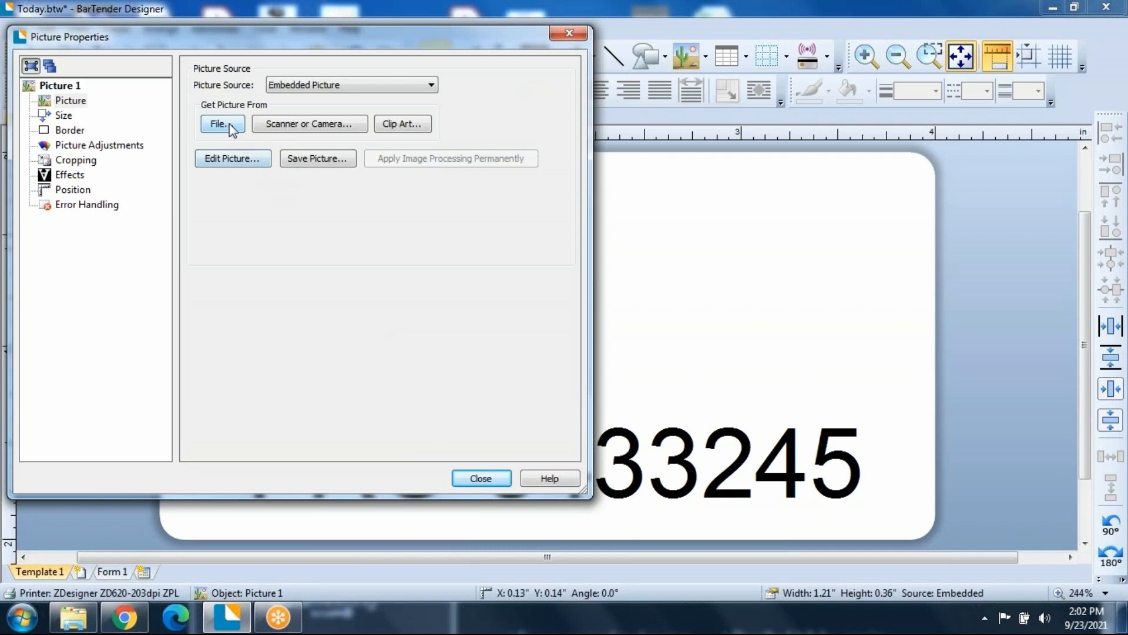
left_click(222, 123)
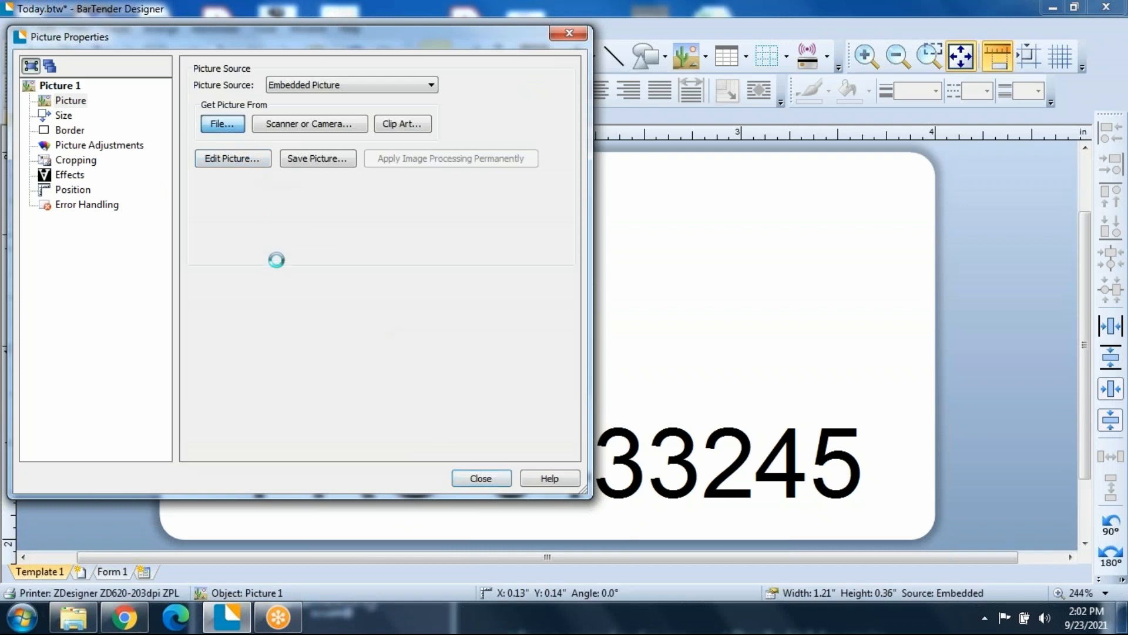
left_click(223, 123)
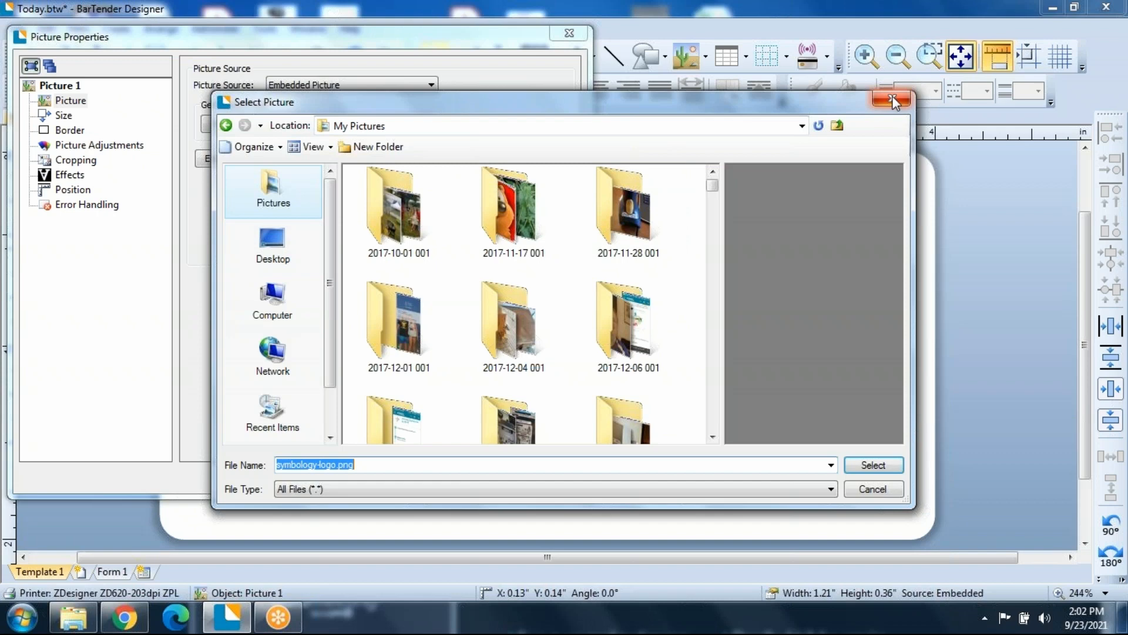
left_click(891, 99)
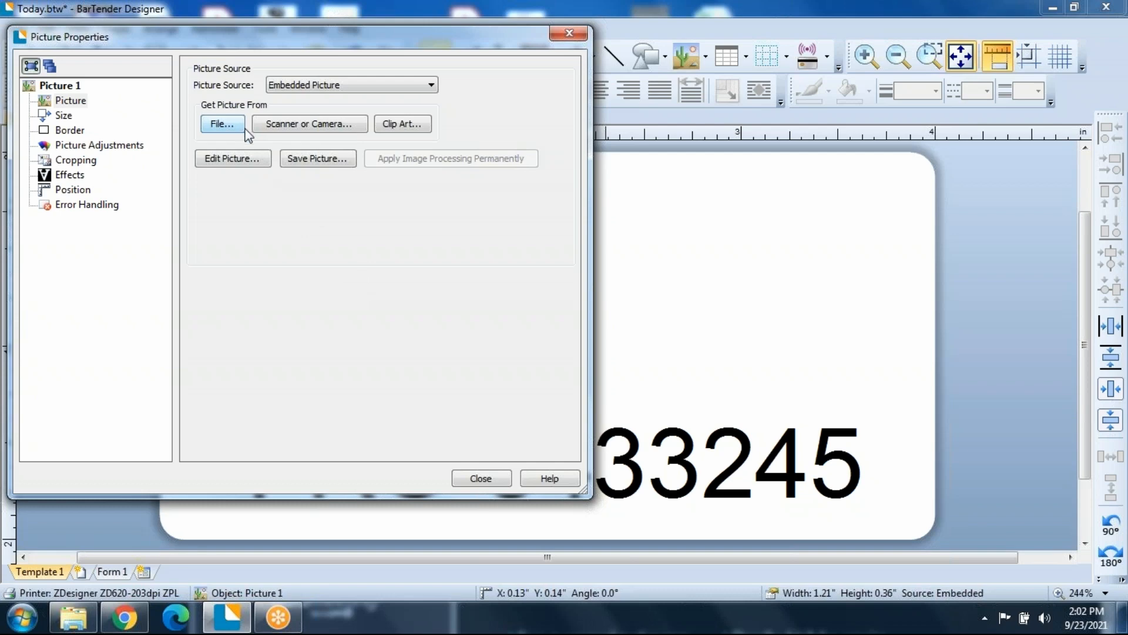
mouse_move(512, 78)
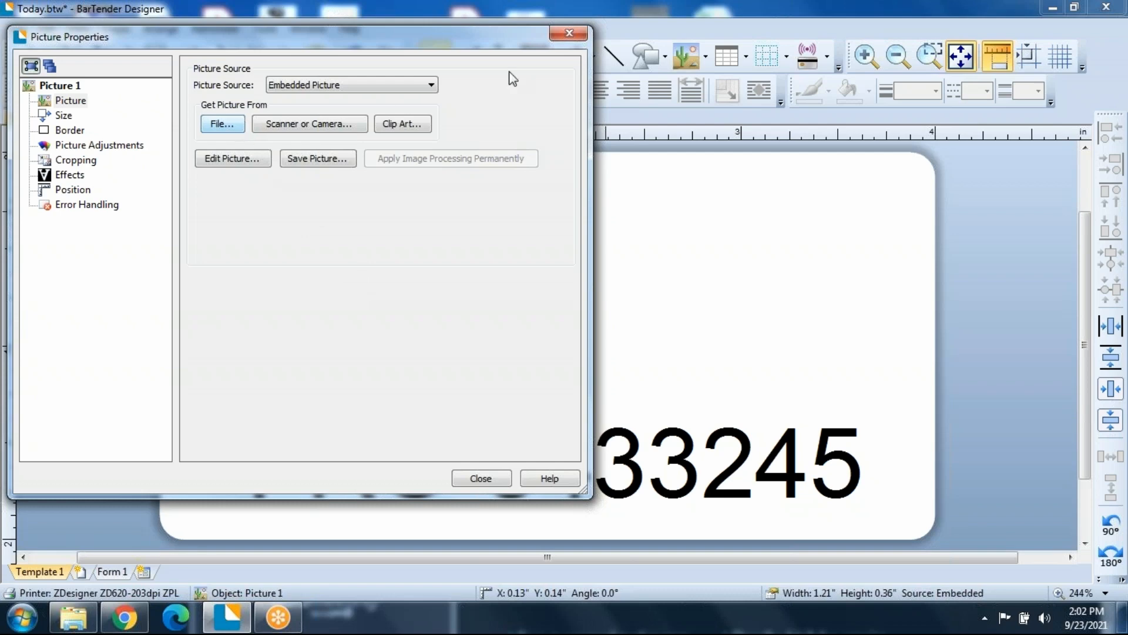
left_click(480, 478)
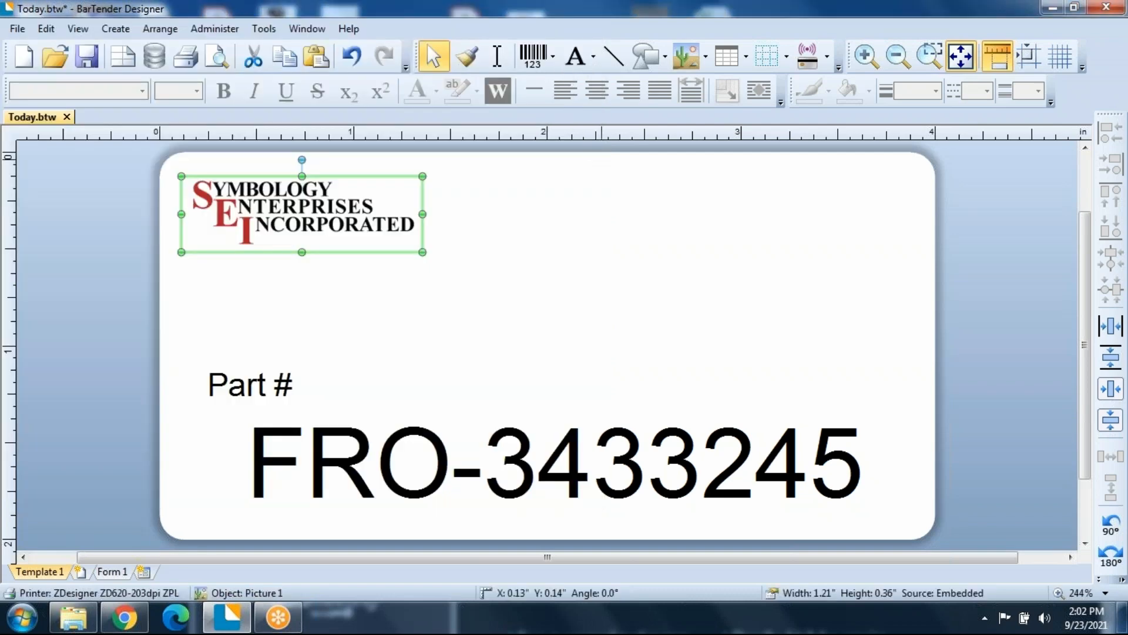